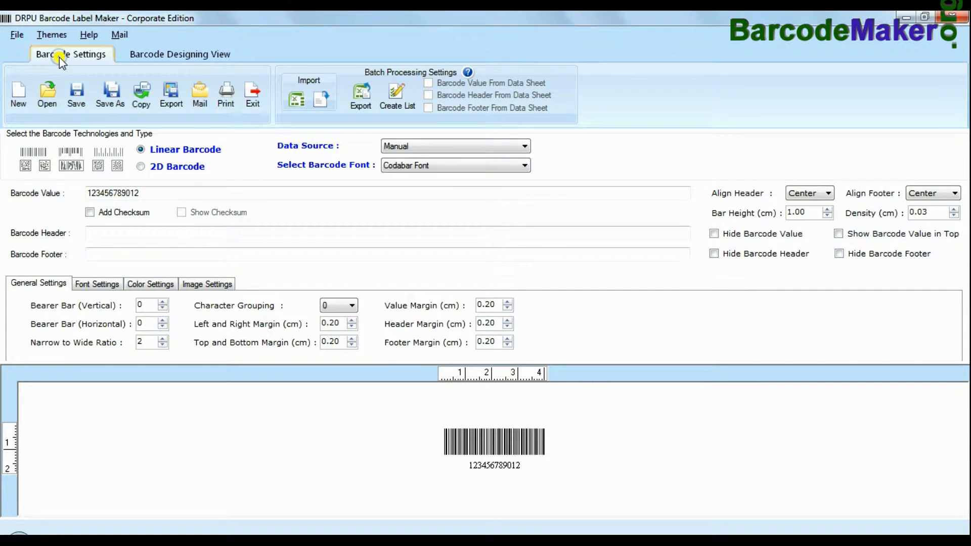
- Visit the design canvas, return to Barcode Settings, and list the barcode fonts
left_click(180, 54)
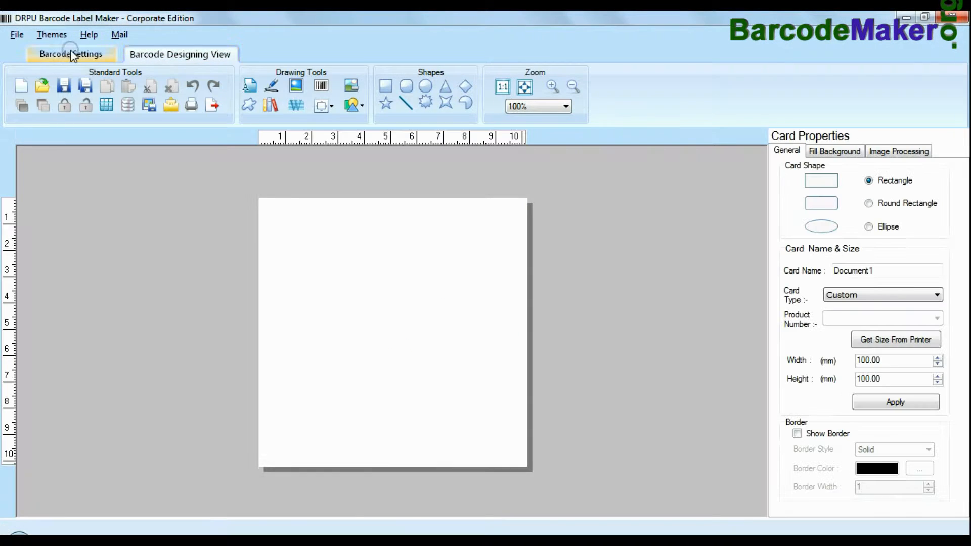
left_click(70, 54)
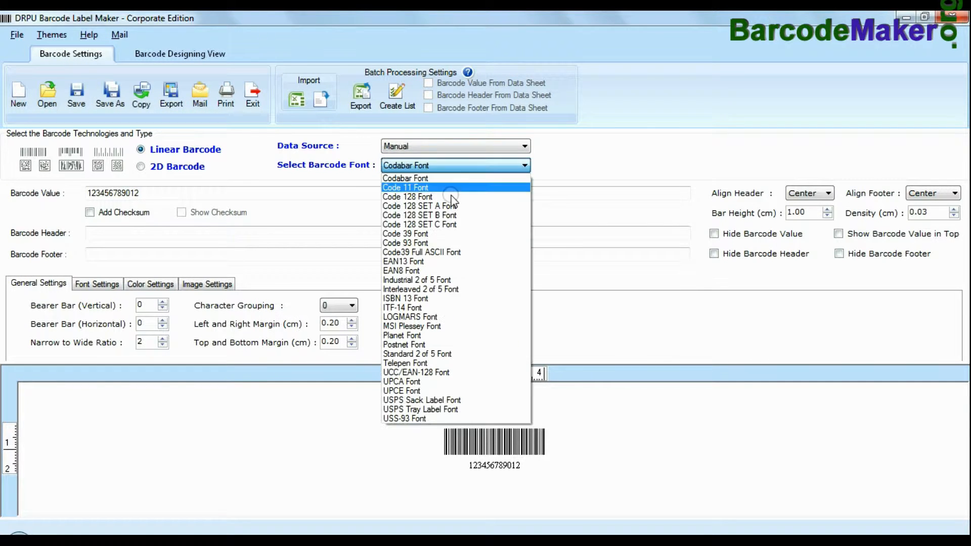
left_click(141, 166)
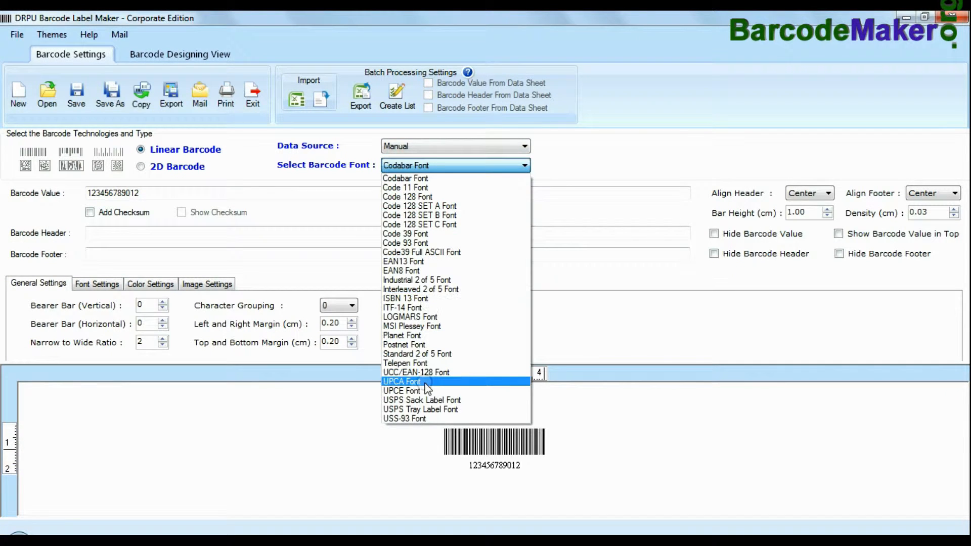
- Make a UPCA barcode with header 'UPCA Barcode Font', footer 'Designed using DRPU Software', taller bars and a set header font
left_click(401, 381)
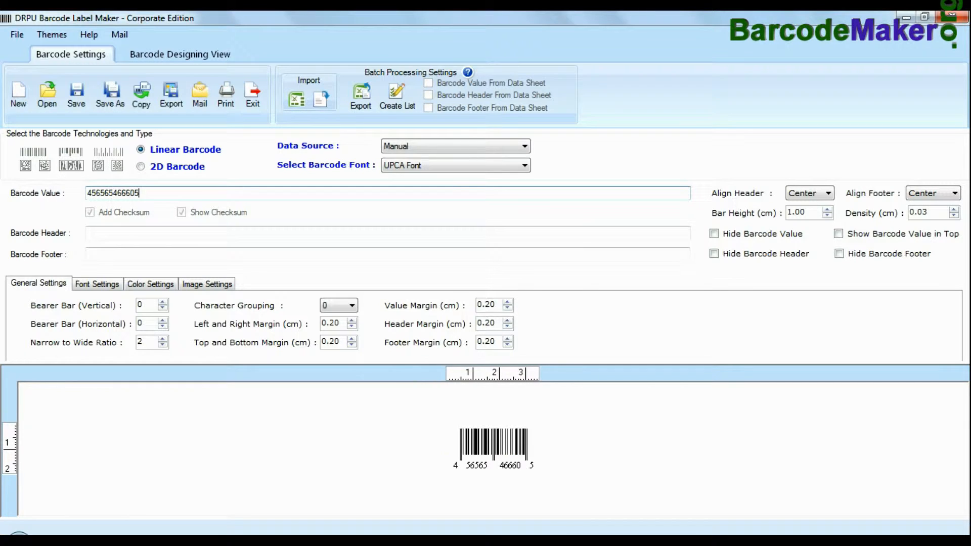
type("UPCA Barcode Font")
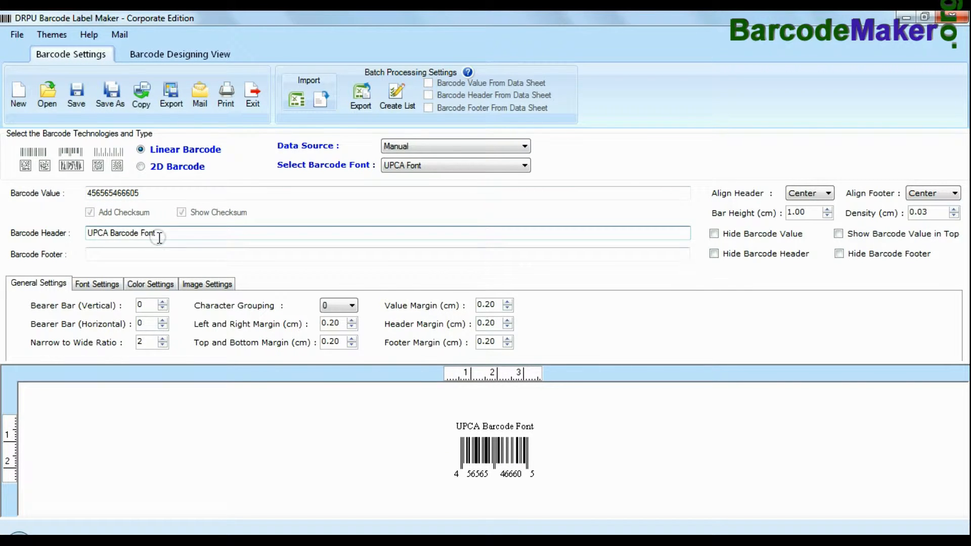
type("Designed using DRPU Software")
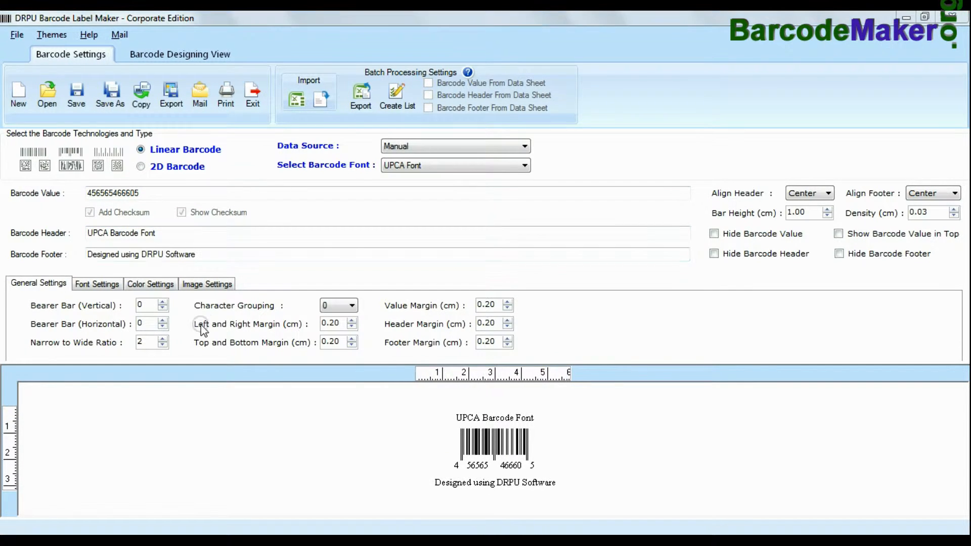
left_click(827, 210)
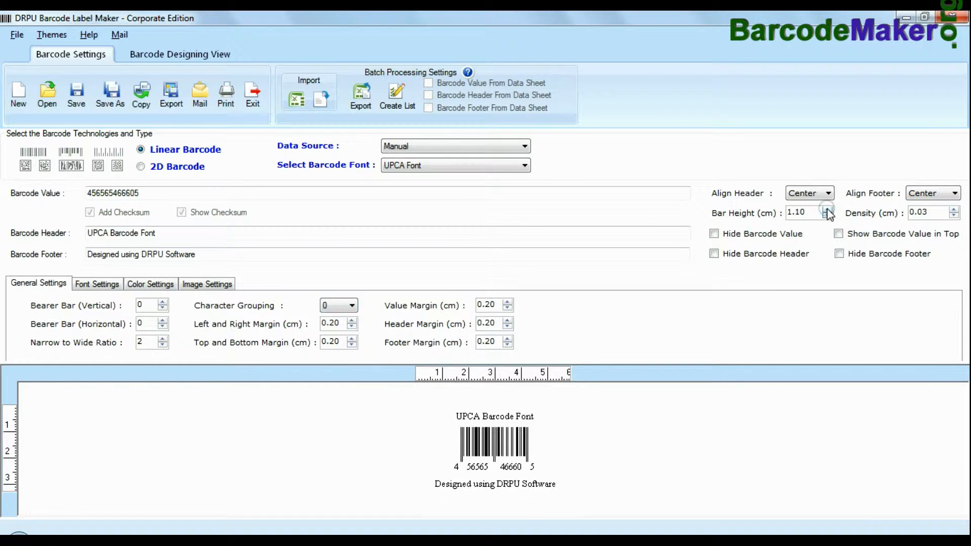
left_click(96, 283)
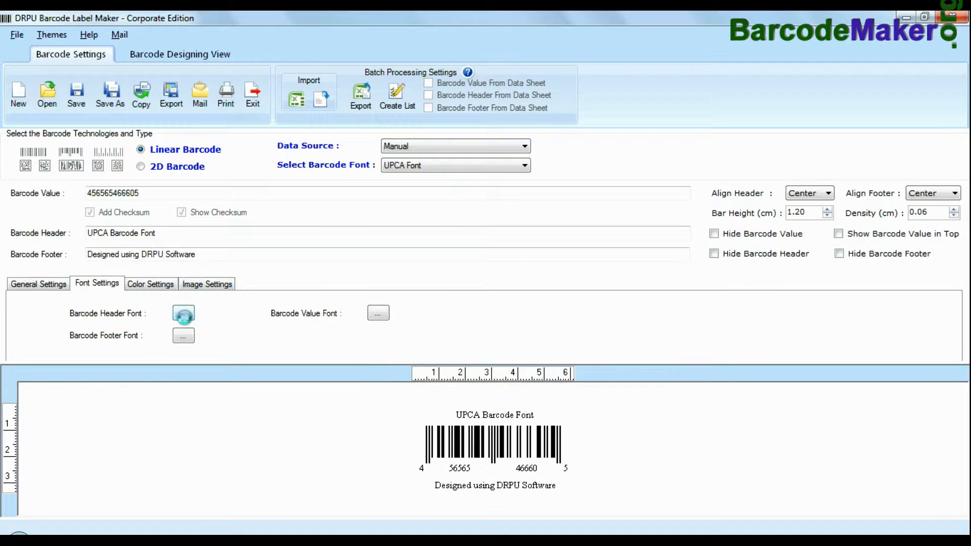
left_click(150, 284)
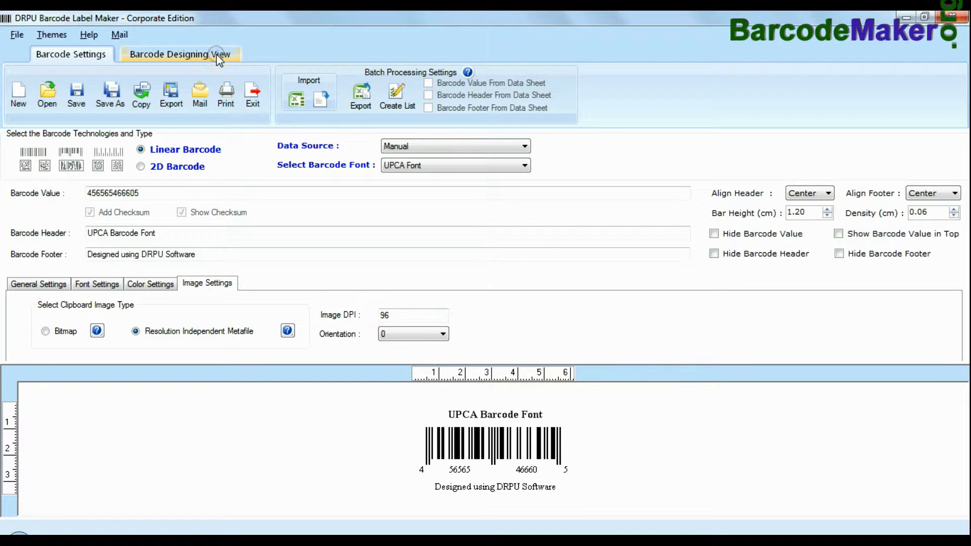
- Add a UPCA barcode to the label with footer 'Designed using', grouping 0, and taller bars
left_click(180, 55)
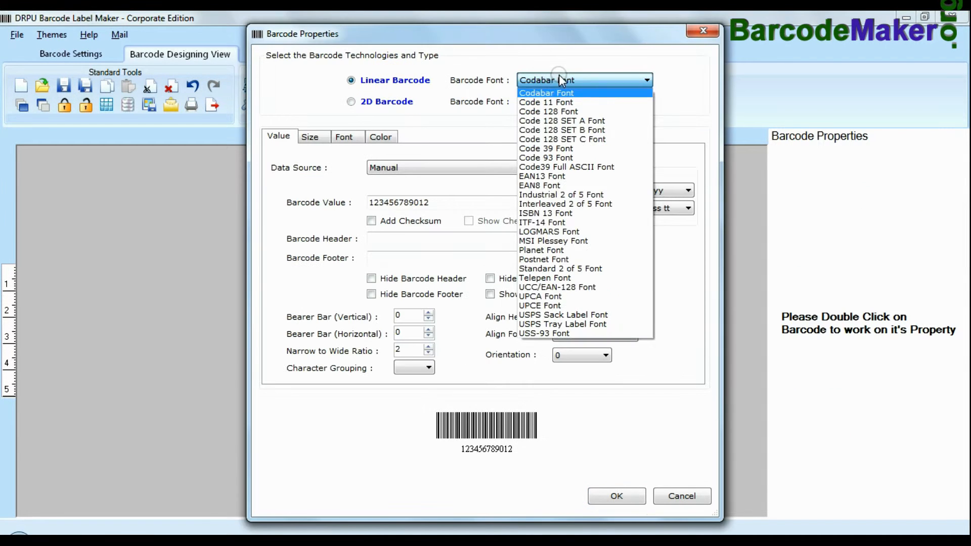
left_click(540, 295)
type("UPCA")
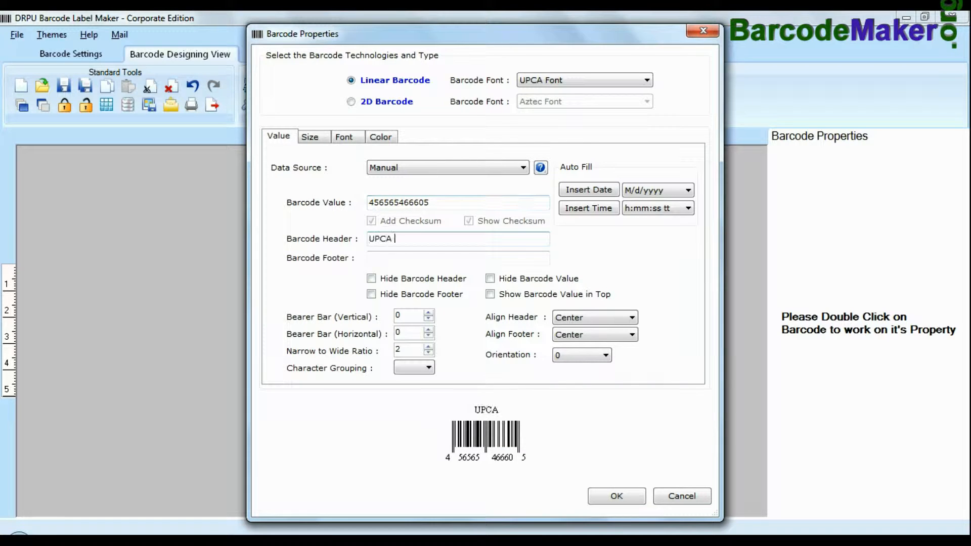
type("Designed using DRPU Software")
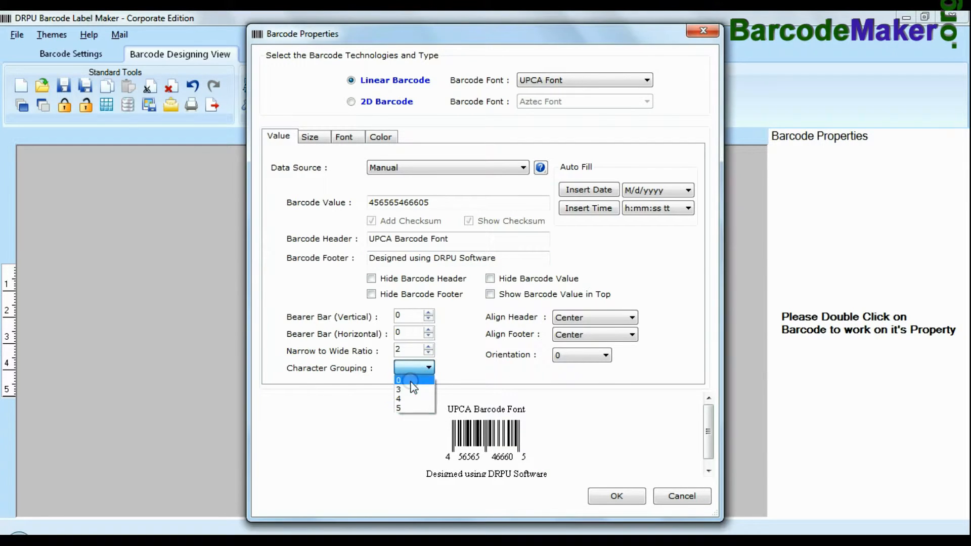
left_click(310, 137)
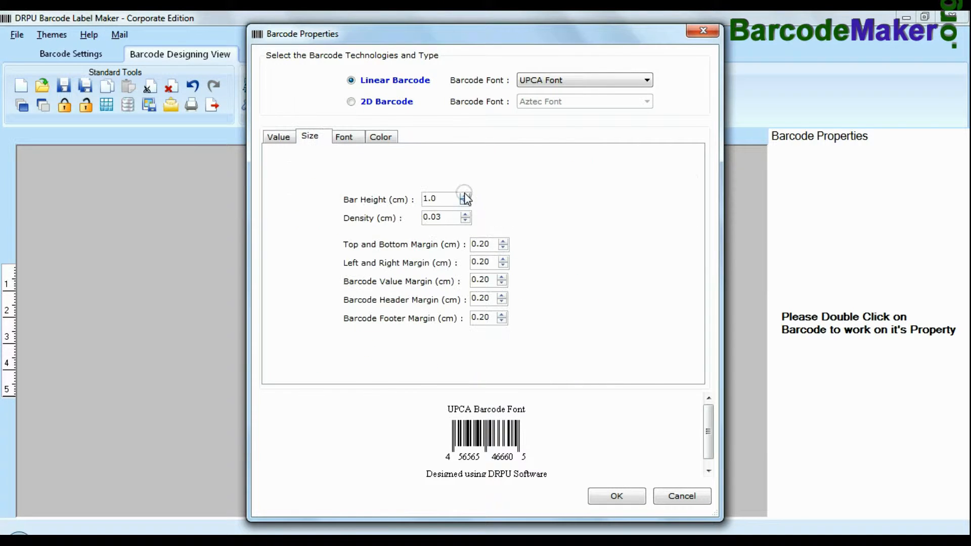
left_click(343, 136)
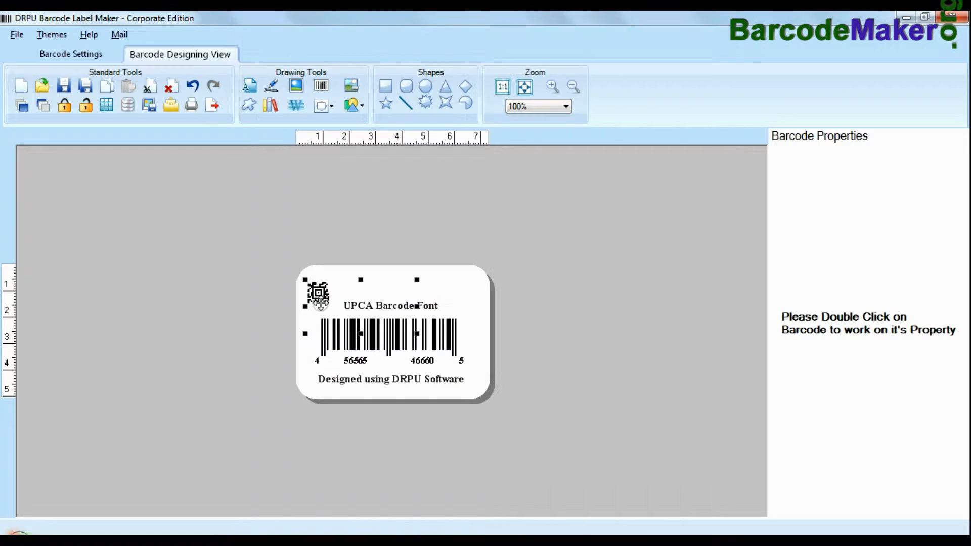
- Add a 'Sample of:' caption and a custom-shape graphic to the label
double_click(388, 282)
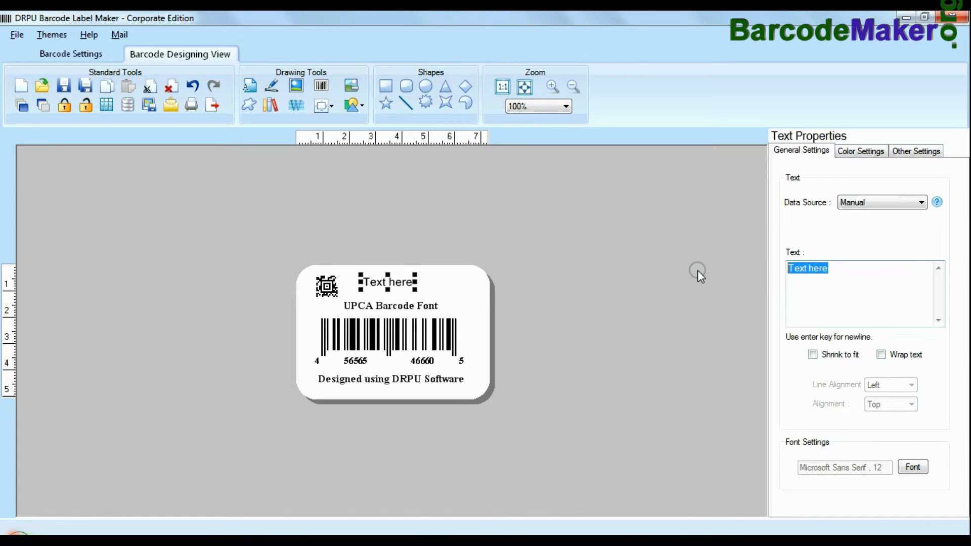
type("Sample of:")
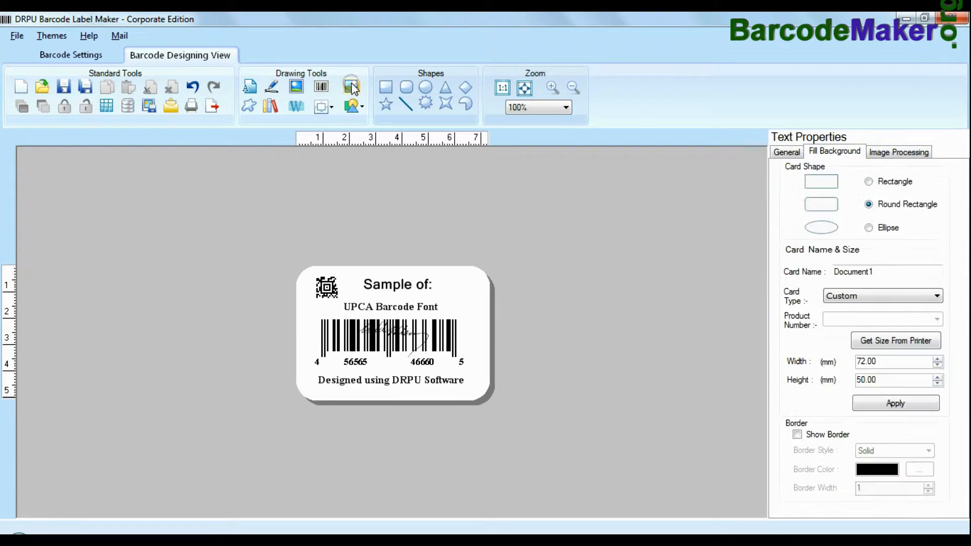
left_click(351, 86)
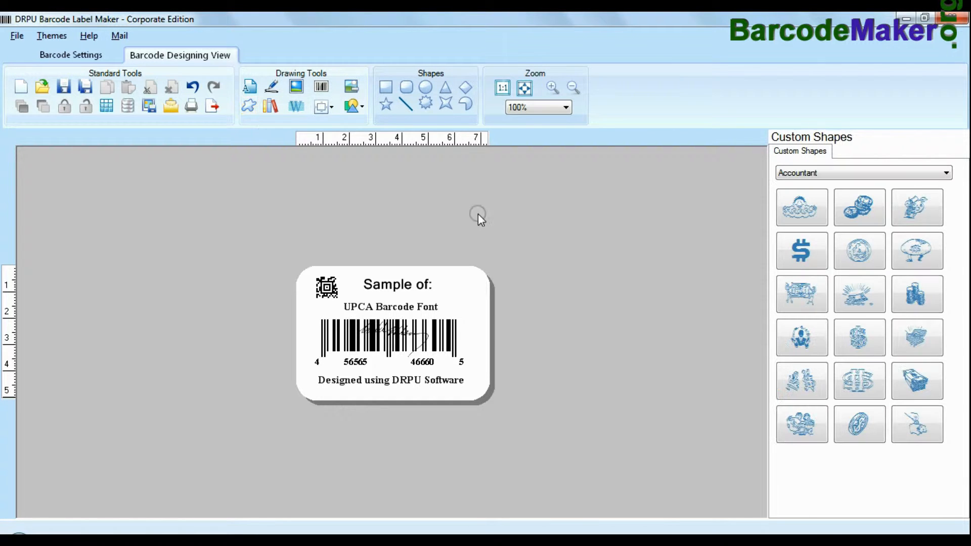
left_click(861, 173)
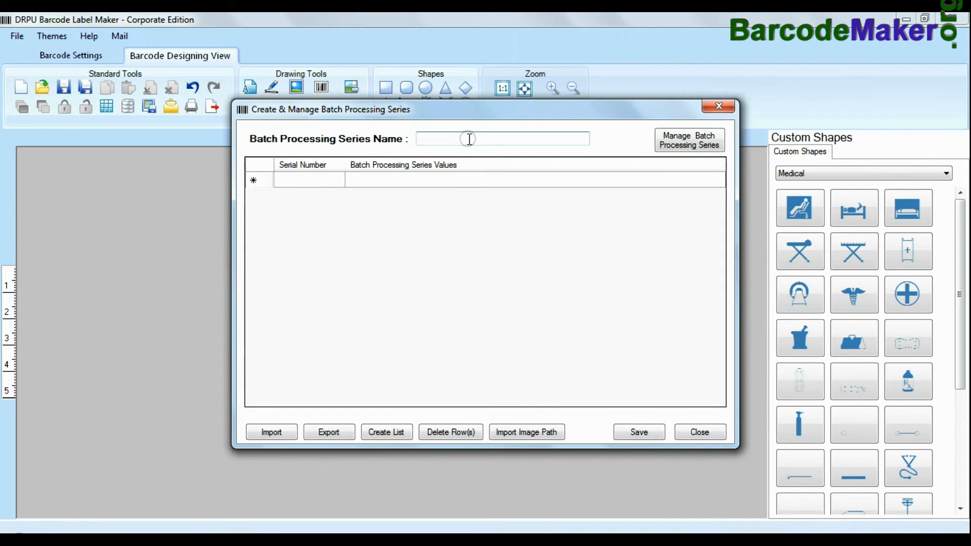
- Create batch series 'List' with sequential values prefixed 'ABC', then close the window
type("List")
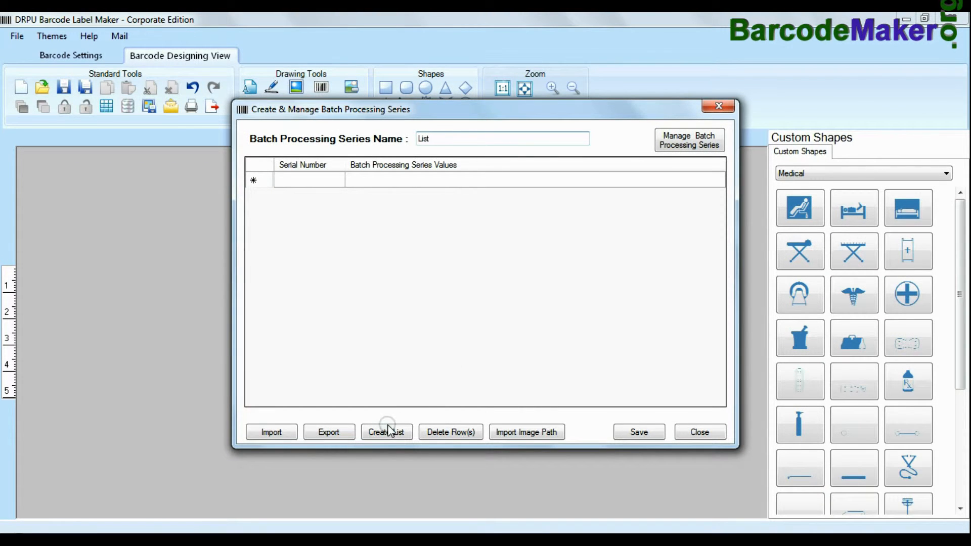
left_click(386, 432)
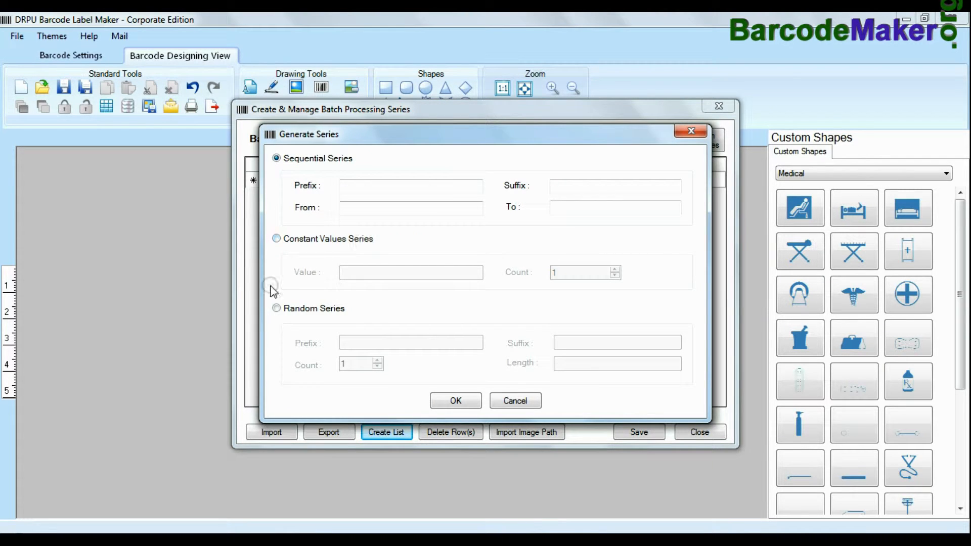
type("ABC")
type("SA")
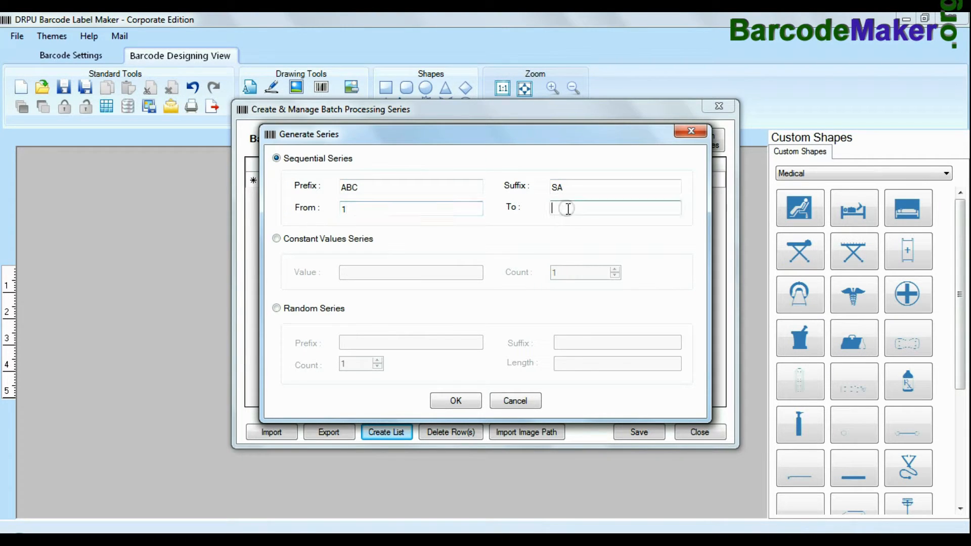
left_click(455, 400)
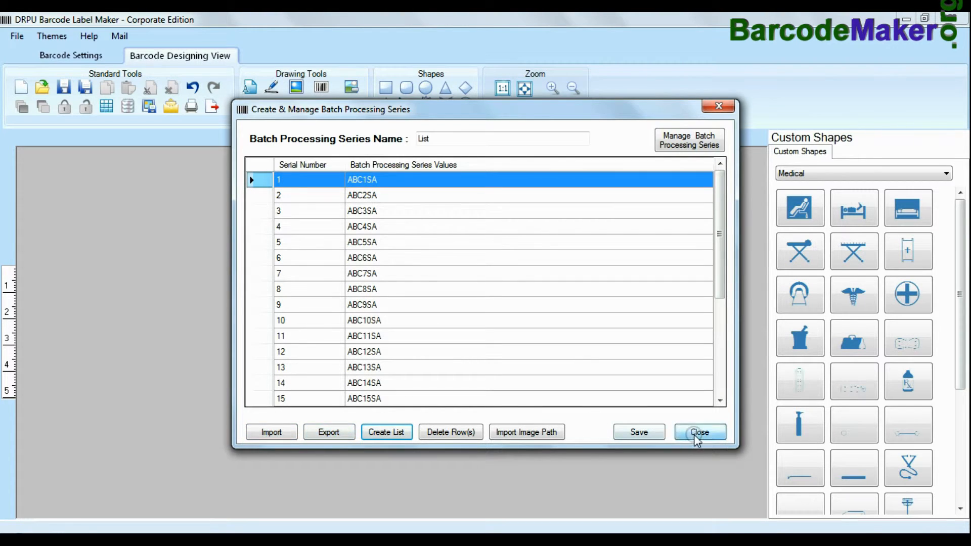
left_click(699, 432)
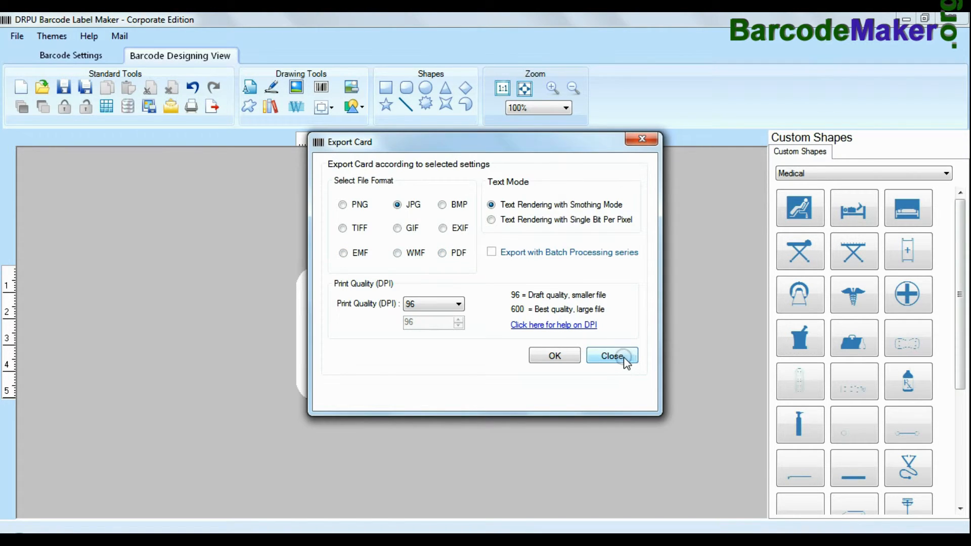
- Dismiss the Export Card settings and bring up the label print window
left_click(611, 356)
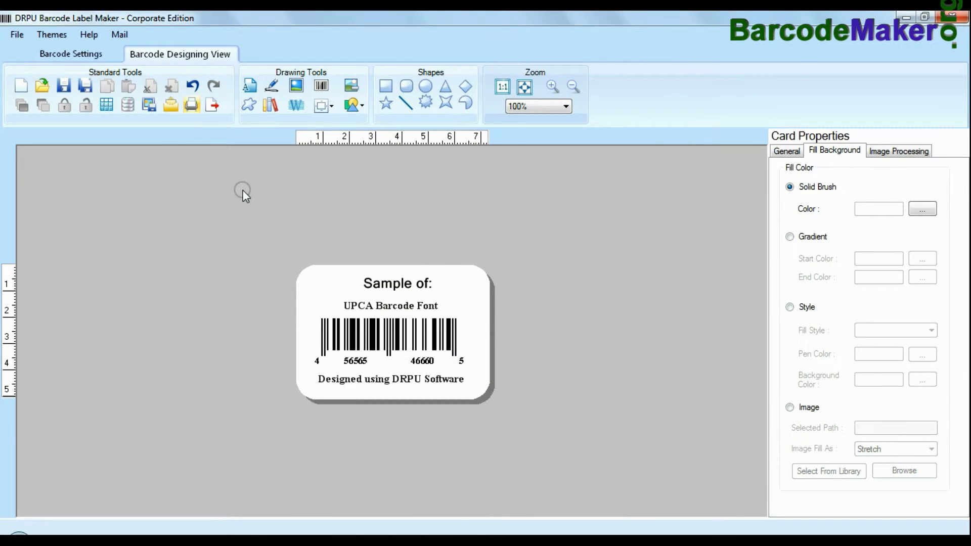
left_click(191, 105)
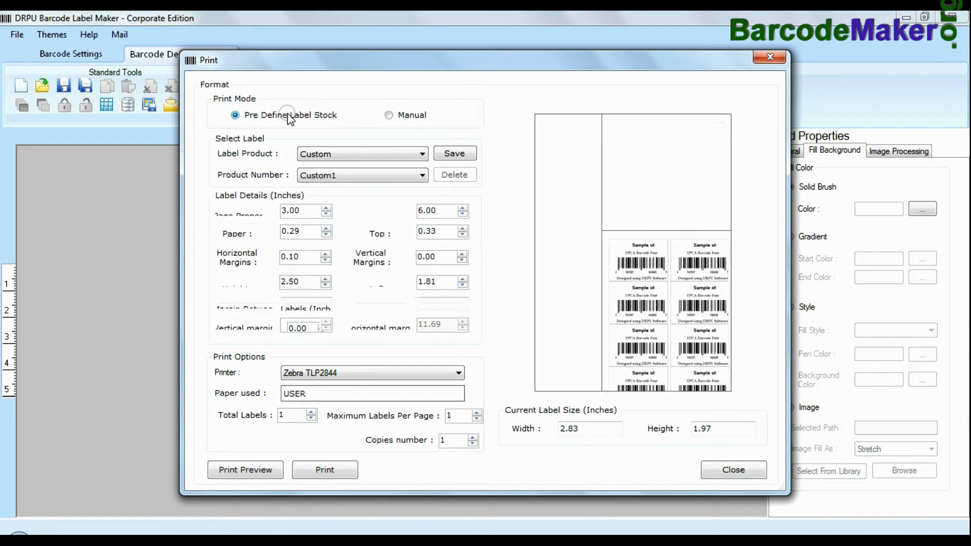
- Browse the predefined label stock sheets, including Planet label products
left_click(362, 154)
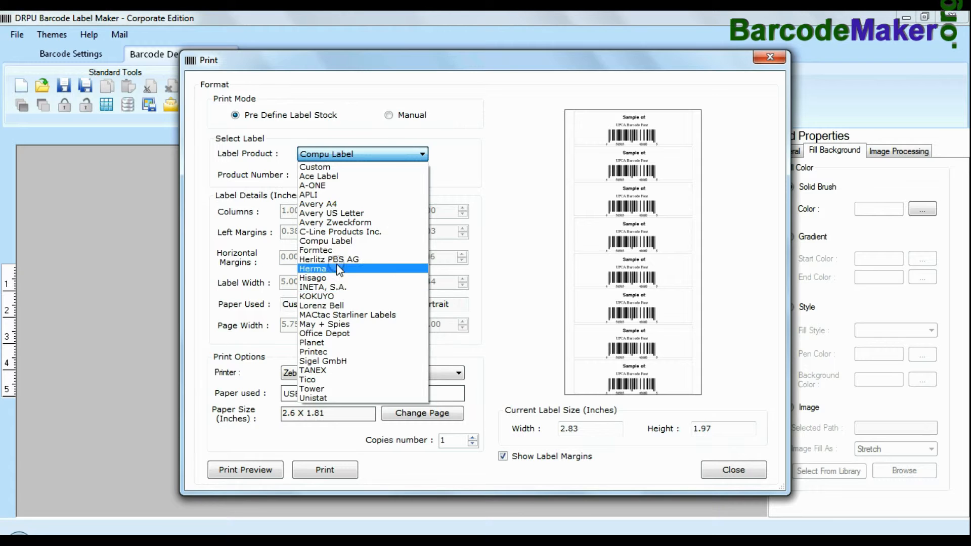
left_click(314, 249)
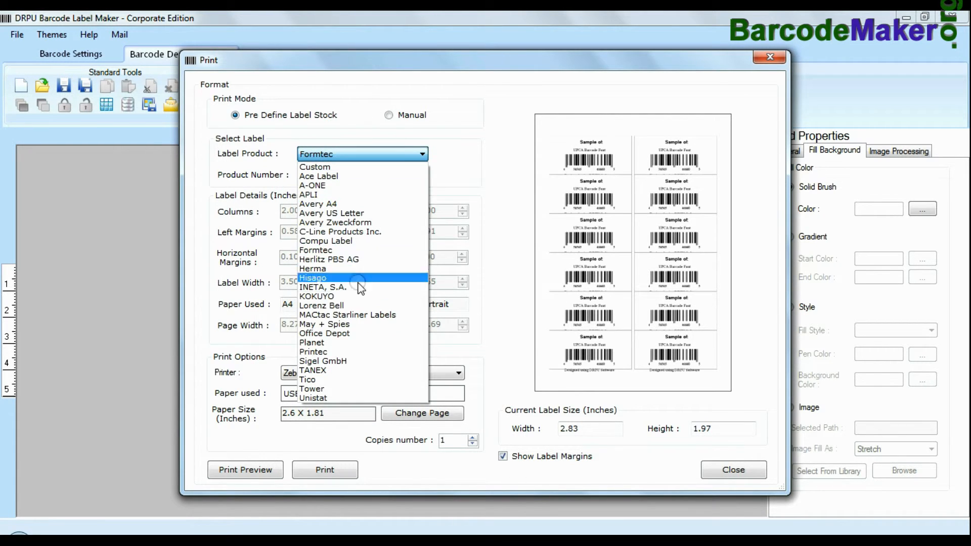
left_click(321, 305)
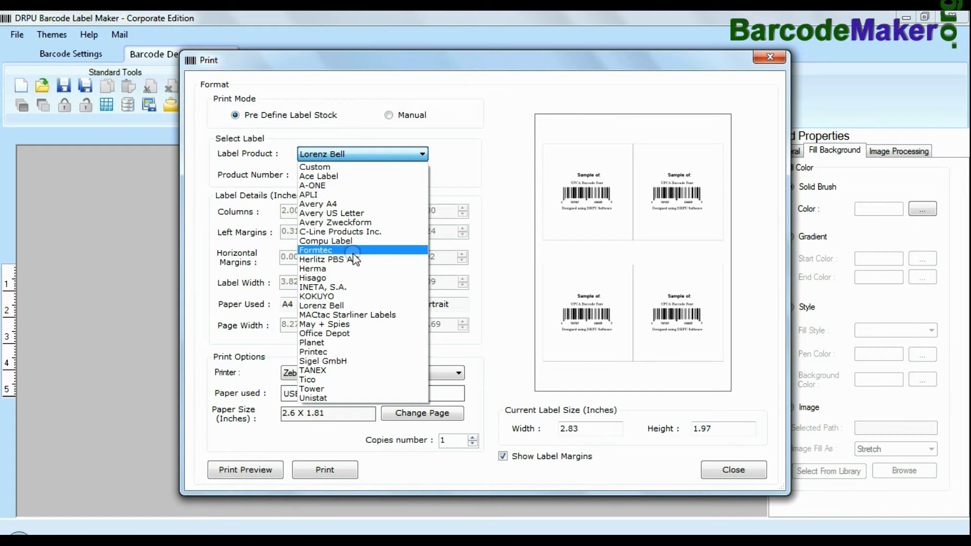
left_click(311, 342)
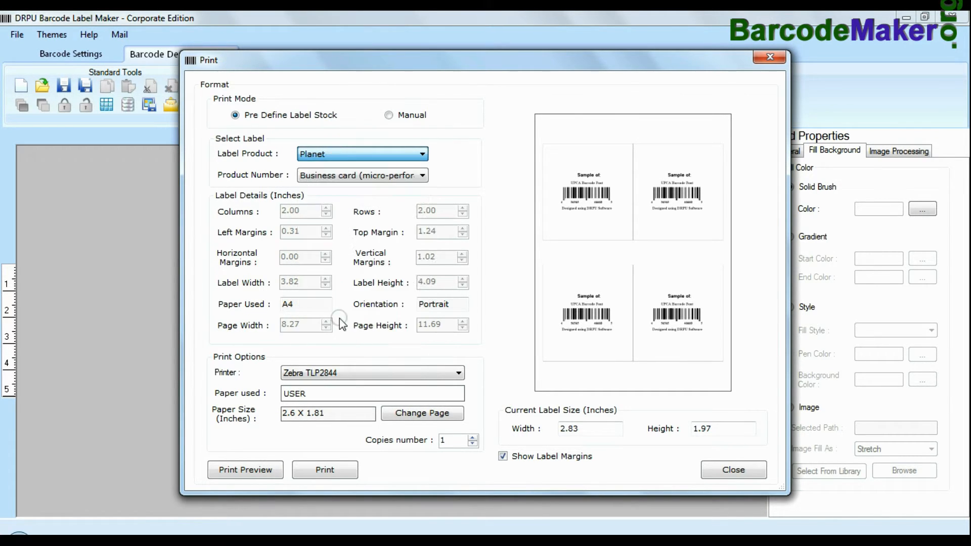
left_click(361, 175)
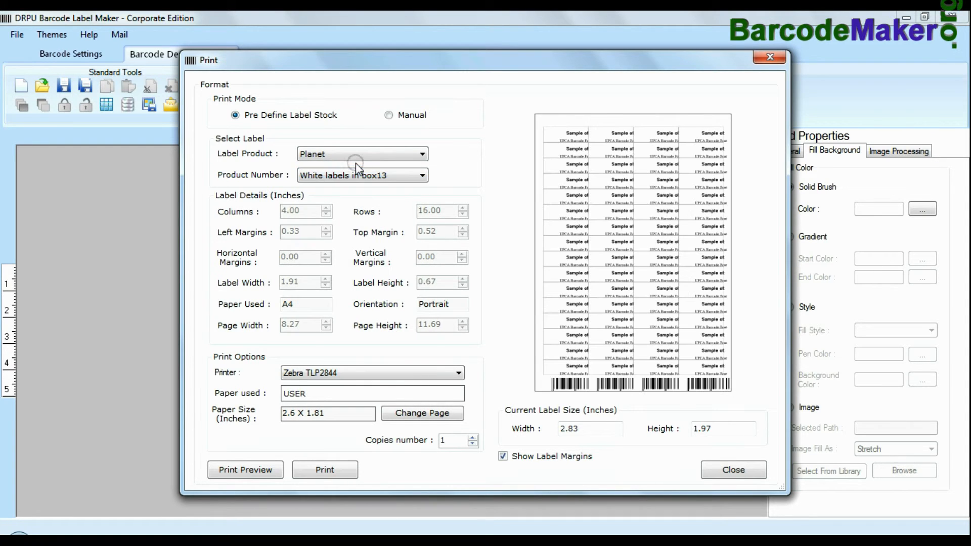
- Return to the custom layout and print on the HP LaserJet CP 1025
left_click(362, 154)
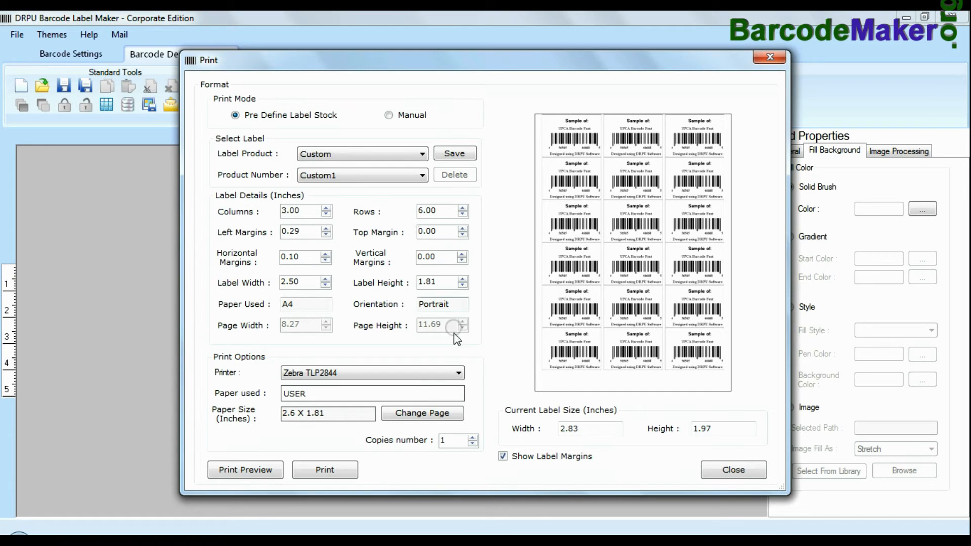
left_click(371, 372)
type("3")
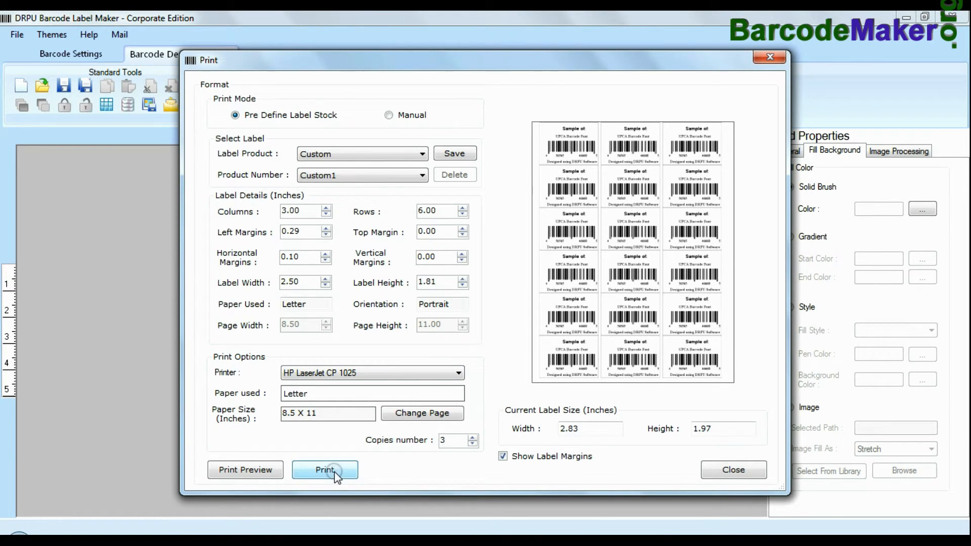
left_click(389, 116)
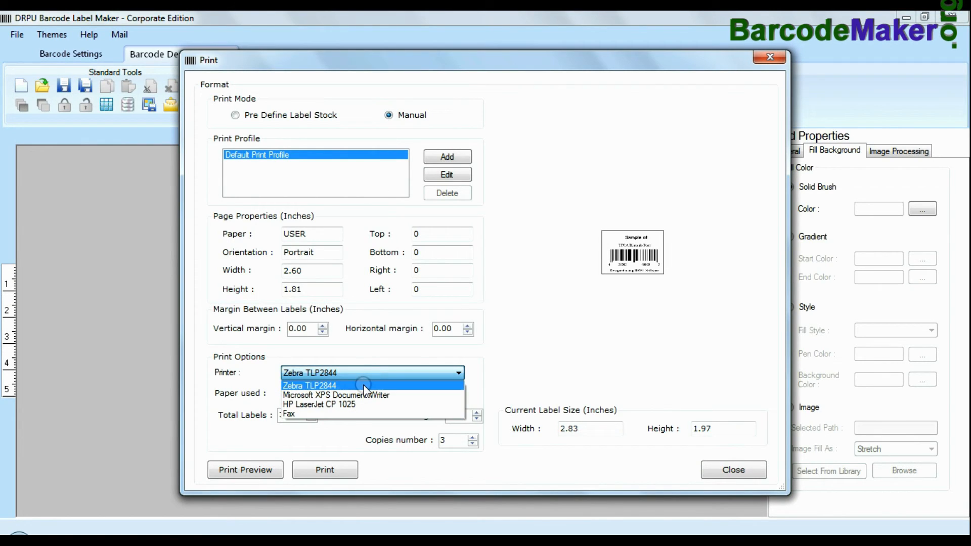
- Choose the Zebra TLP2844 printer and raise copies to 6
left_click(309, 385)
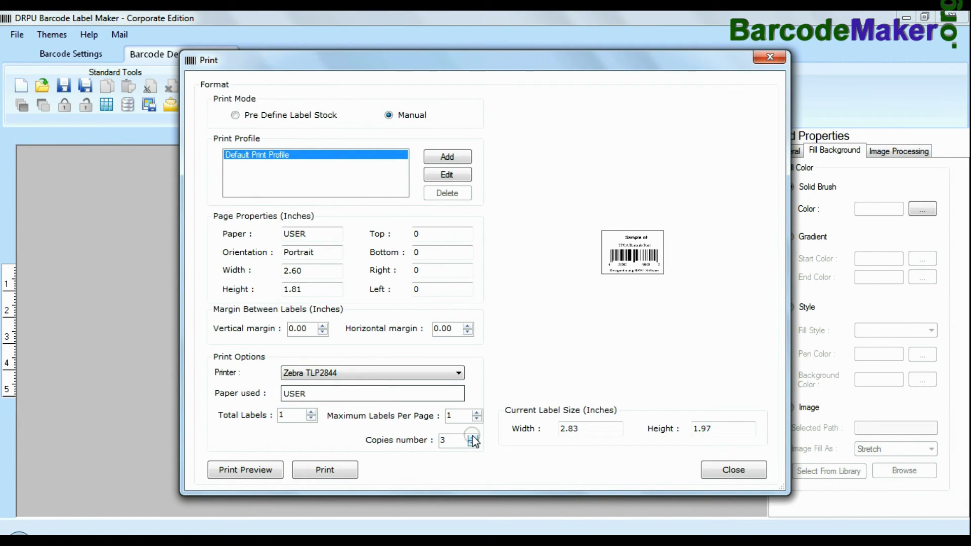
left_click(472, 436)
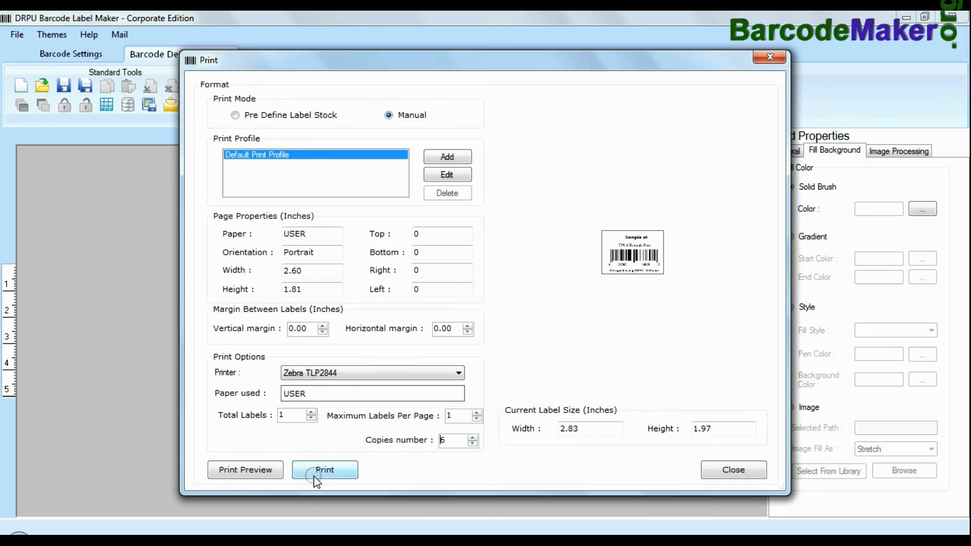